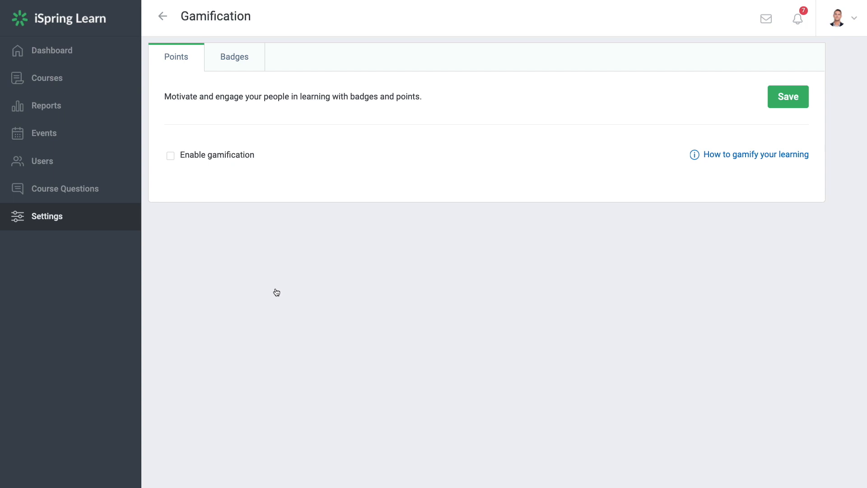
mouse_move(231, 235)
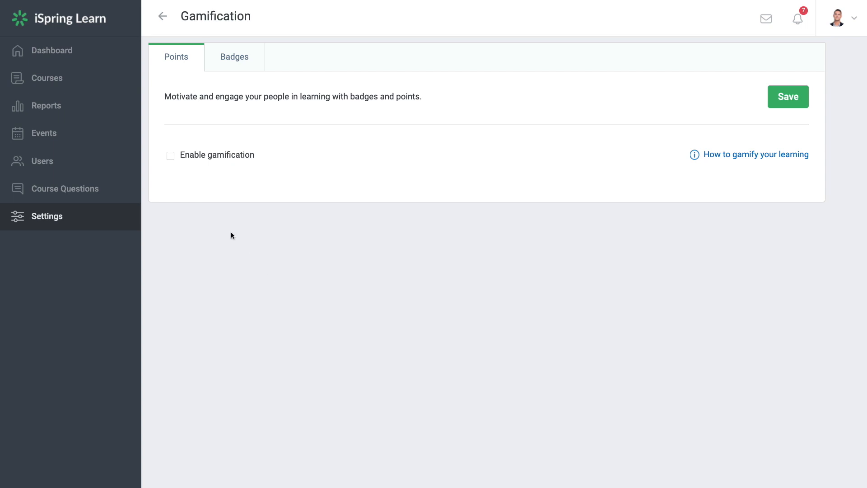
Enable and save gamification with default awards, then start a new badge titled 'Fast Learner'.
click(170, 154)
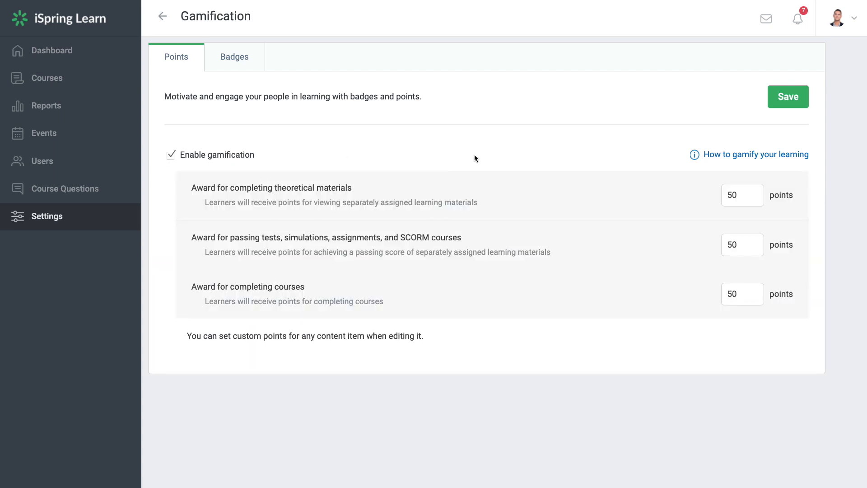
click(788, 96)
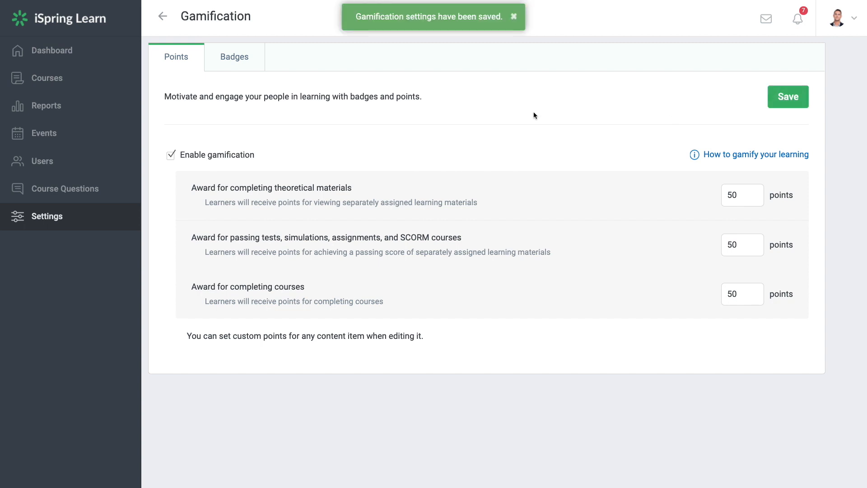
mouse_move(185, 66)
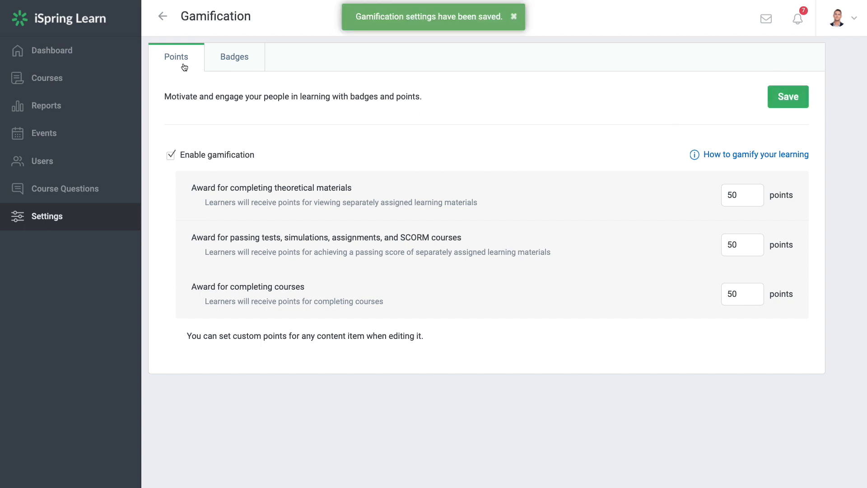
click(234, 57)
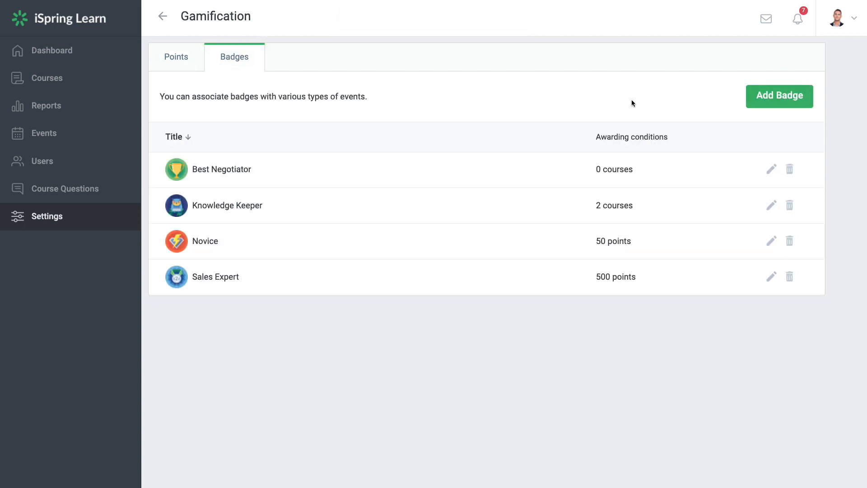
click(778, 96)
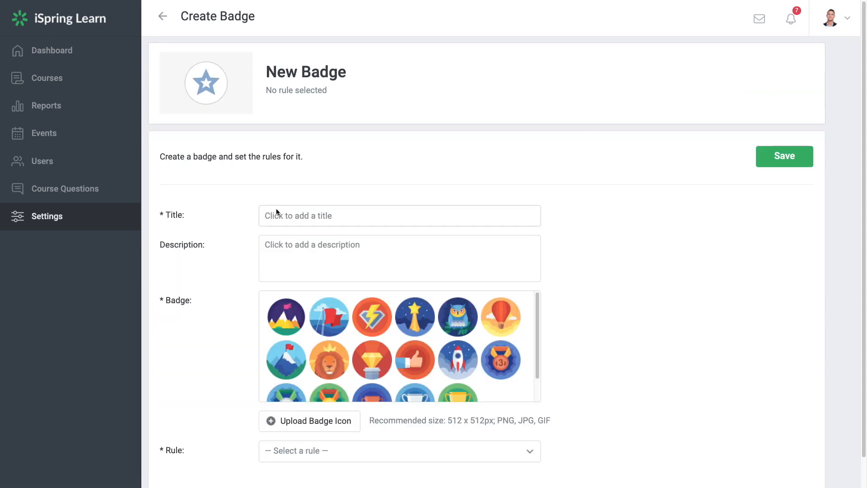
text(Fast Learner)
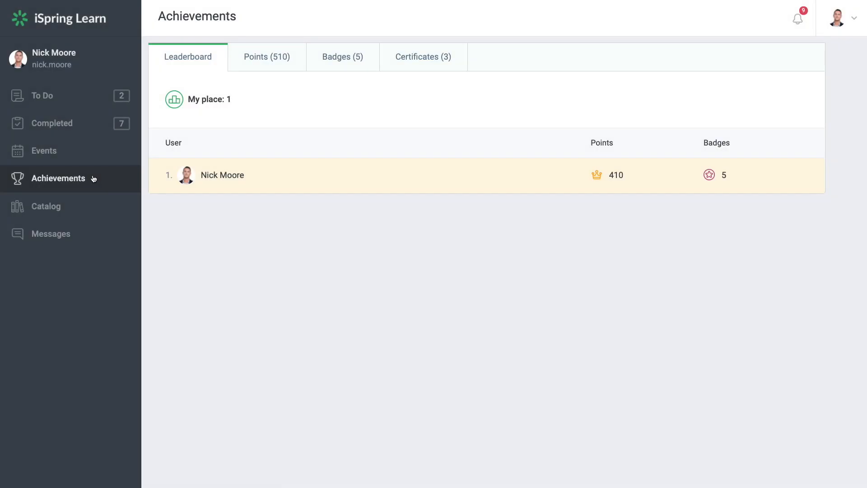
Check the learner's awarded points history (510 points), then go back to the admin Dashboard.
click(266, 56)
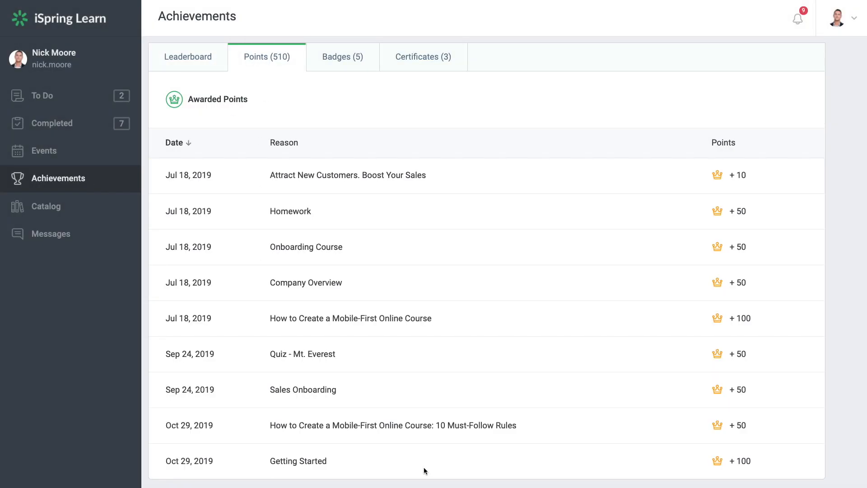
click(343, 56)
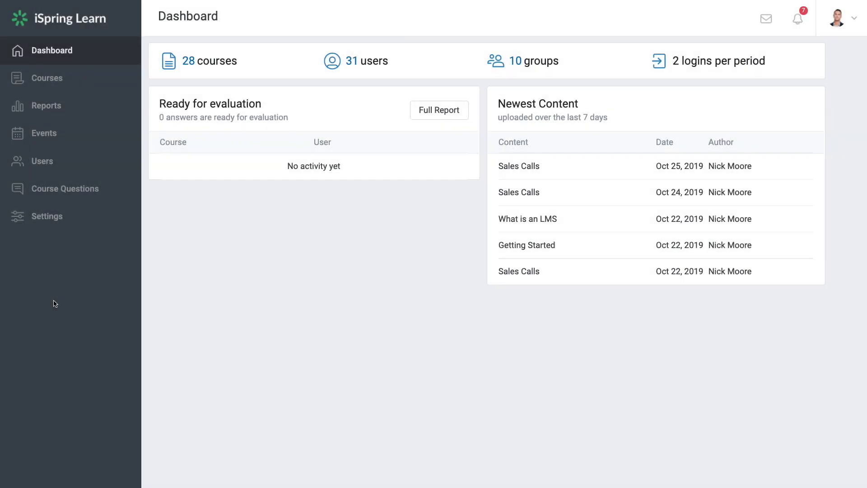
mouse_move(46, 217)
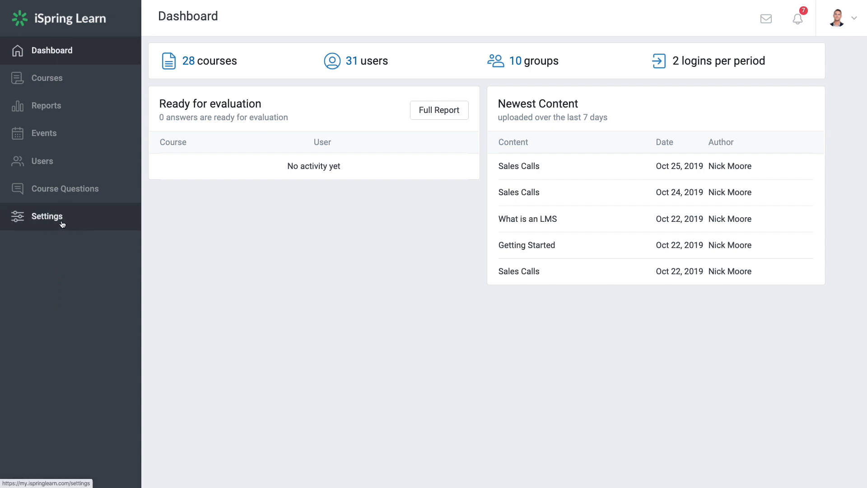
Enable gamification in account settings with 50-point default awards and save.
click(47, 216)
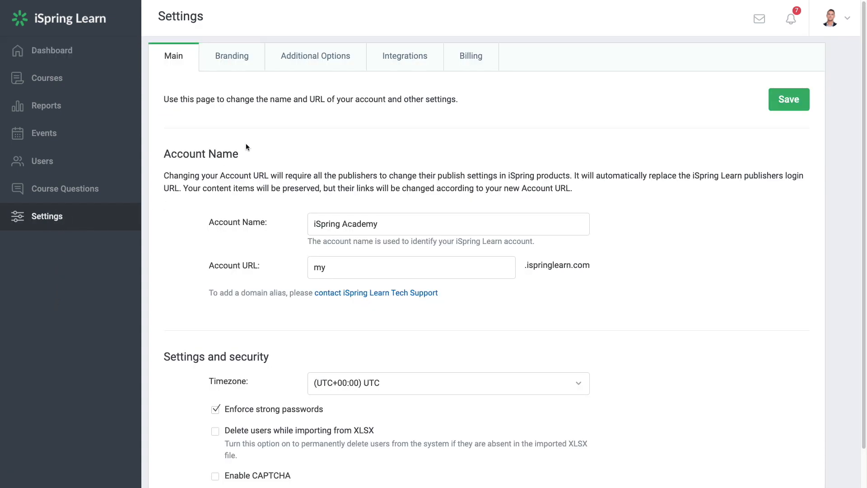
click(315, 56)
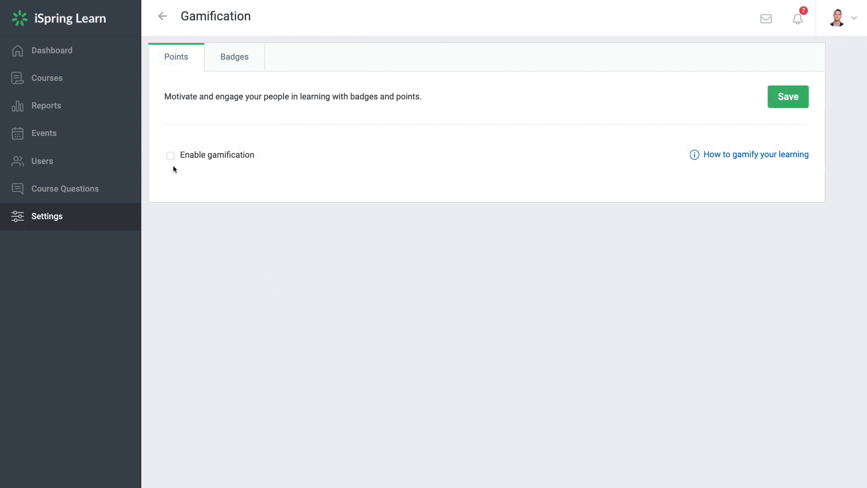
click(171, 155)
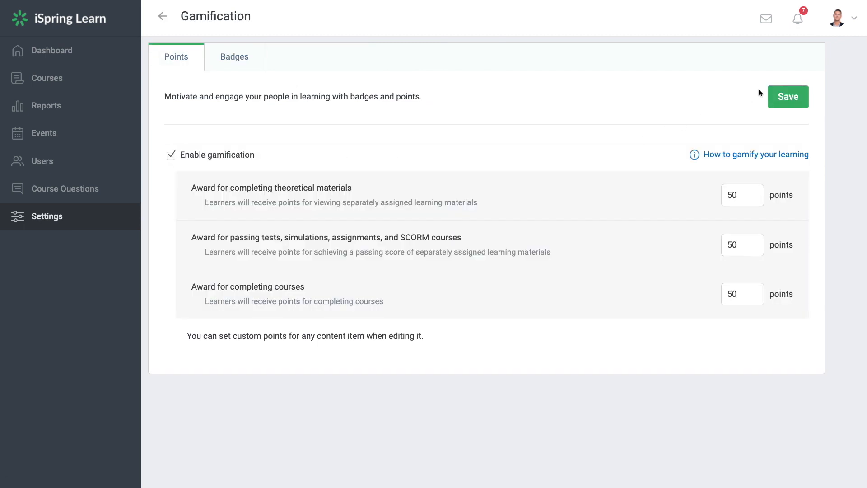
click(787, 97)
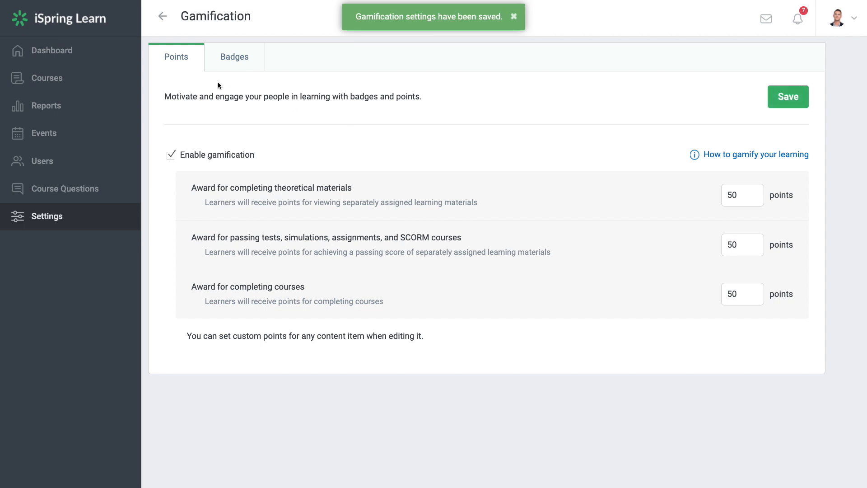
mouse_move(203, 69)
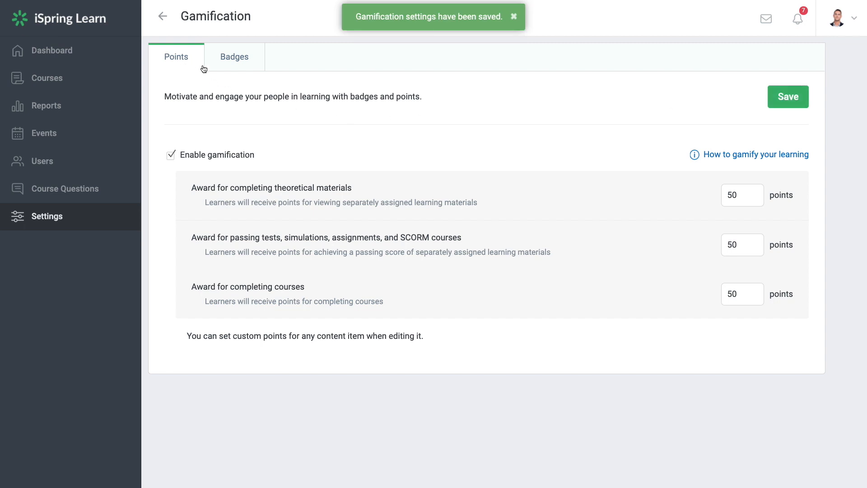
Create the 'Fast Learner' badge with an uploaded medal image, awarded for passing Getting Started.
click(234, 56)
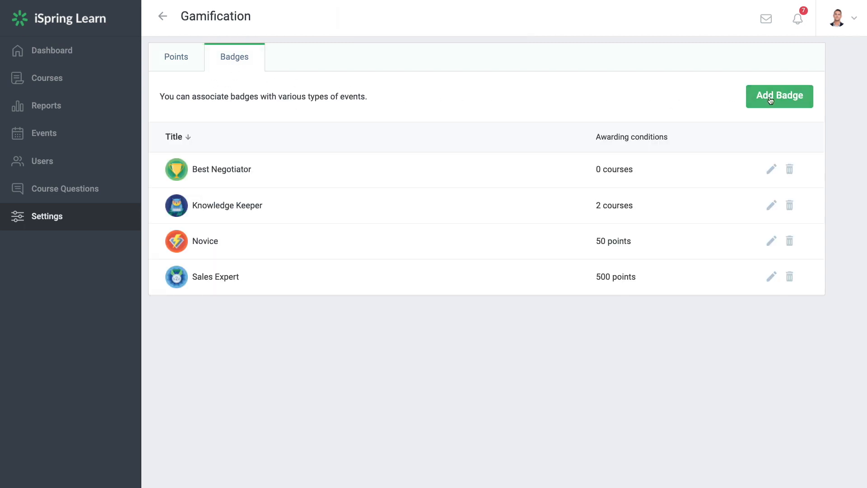
click(778, 96)
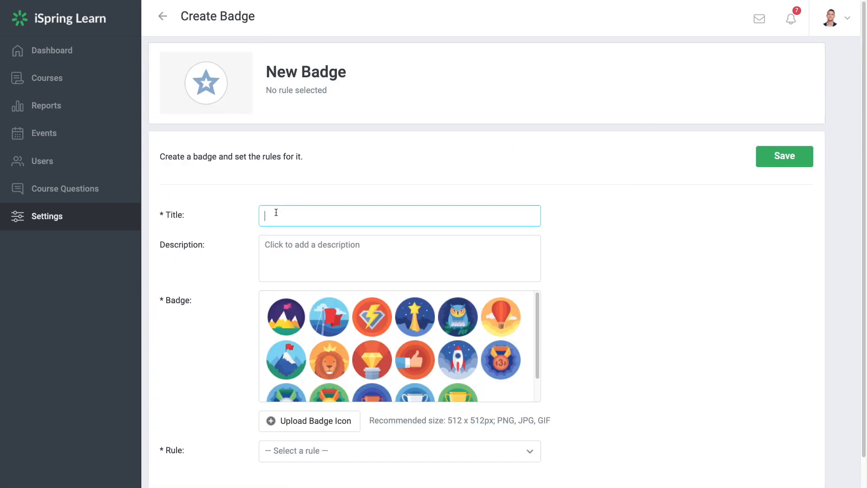
text(Fast Learner)
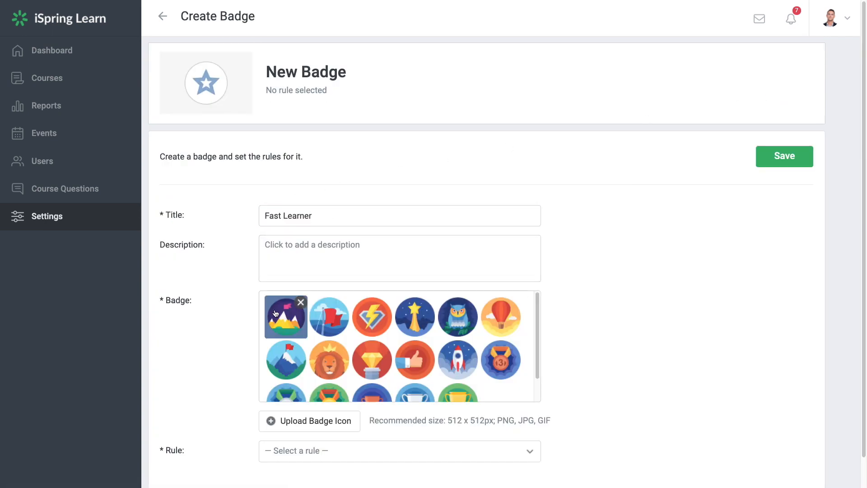
click(310, 421)
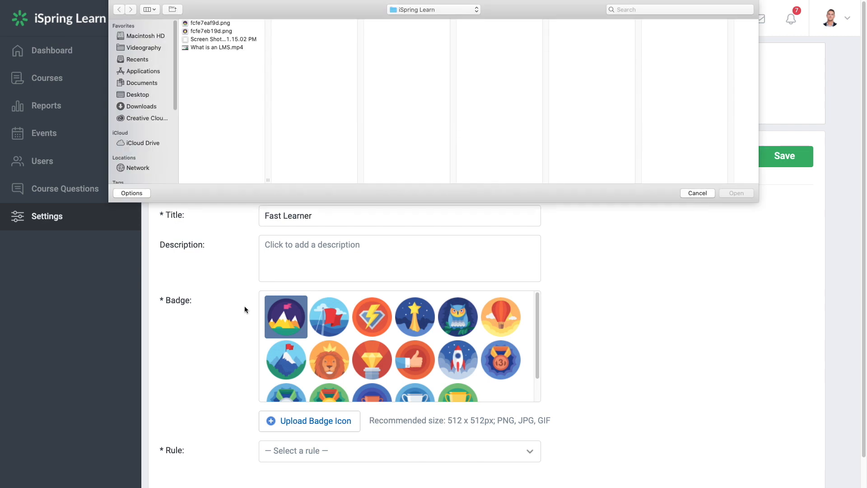
click(697, 193)
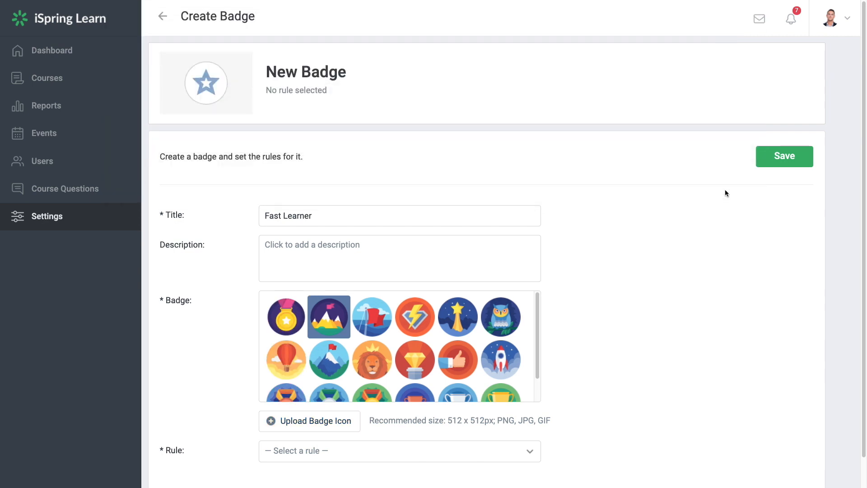
click(286, 316)
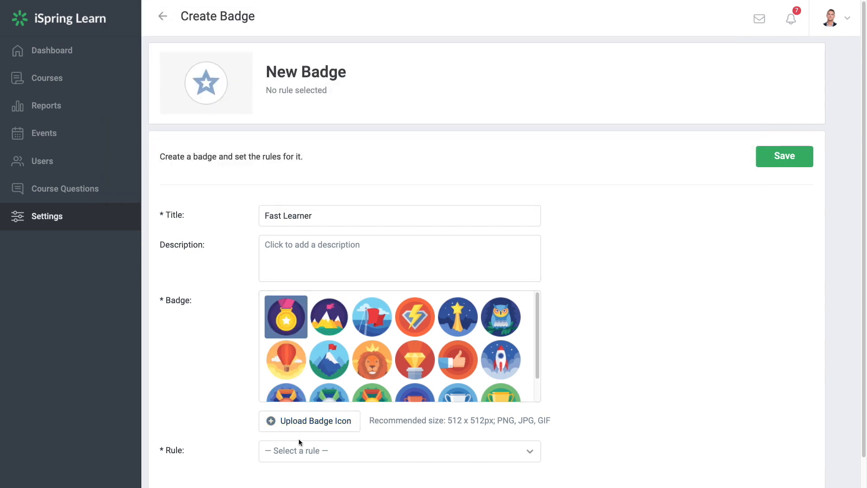
click(399, 450)
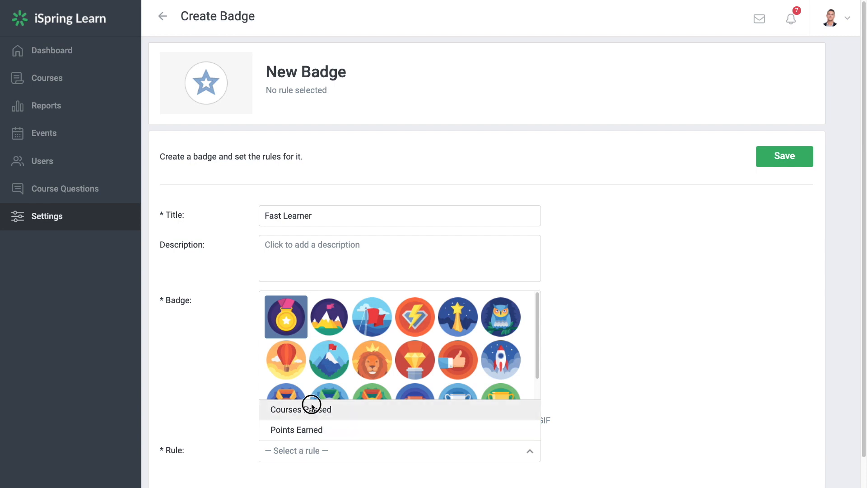
click(300, 409)
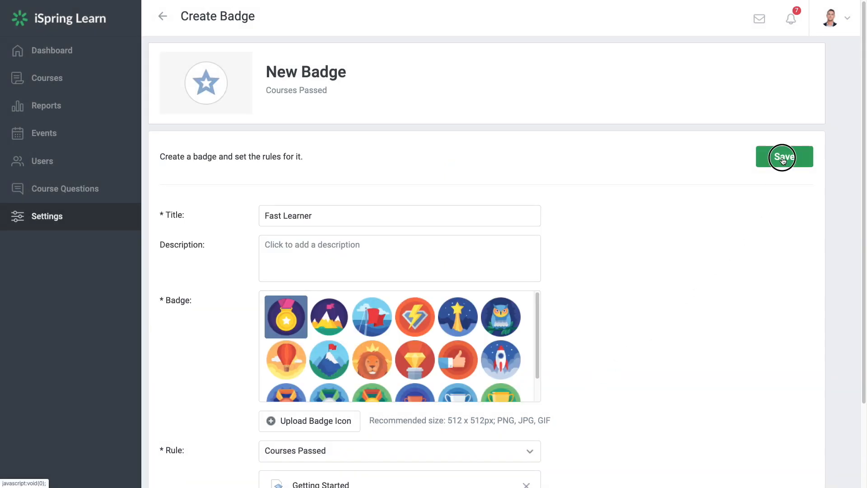
click(783, 156)
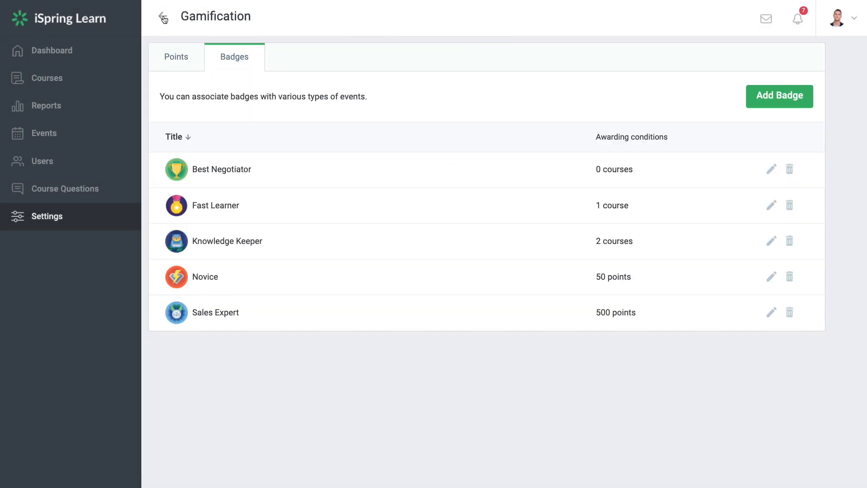
Raise the point awards for materials, tests and courses to 100 each and save.
click(176, 57)
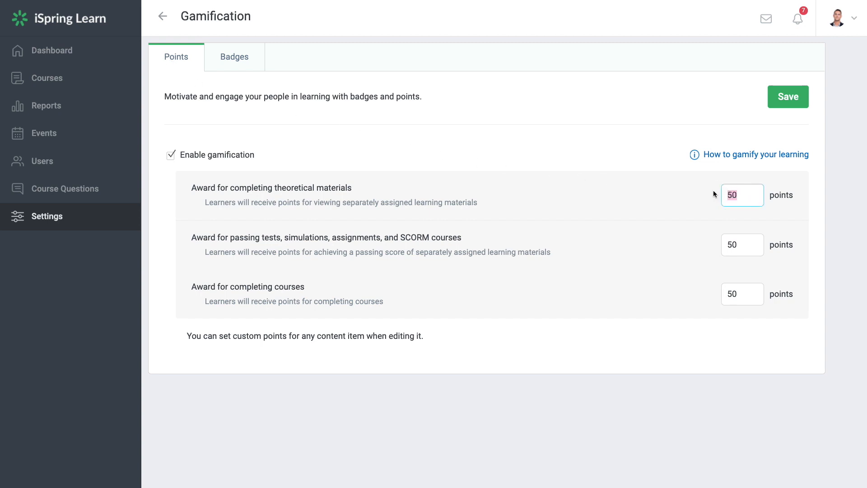
text(100)
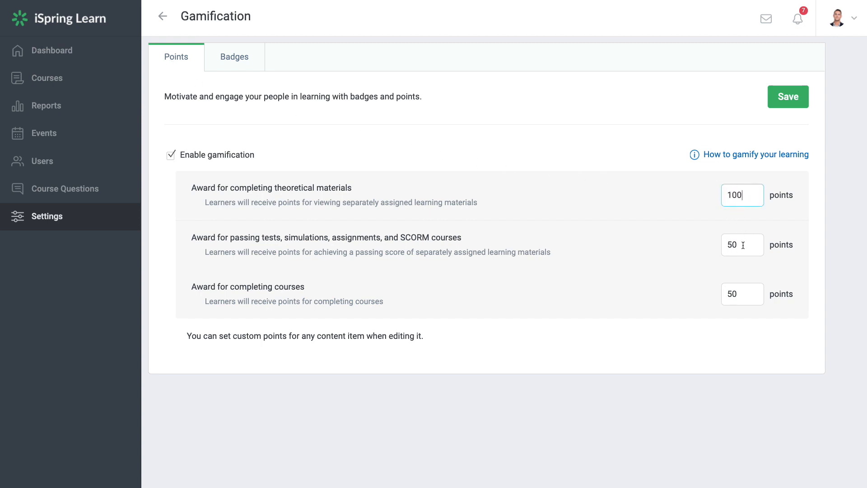
text(100)
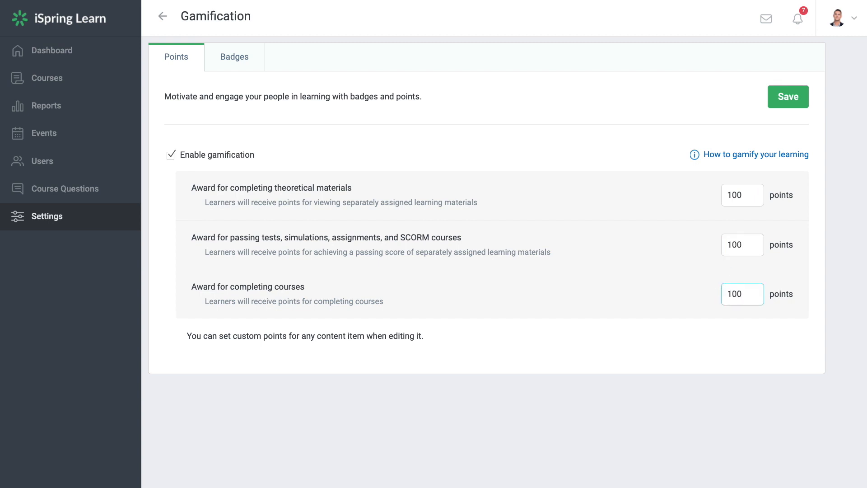
click(788, 97)
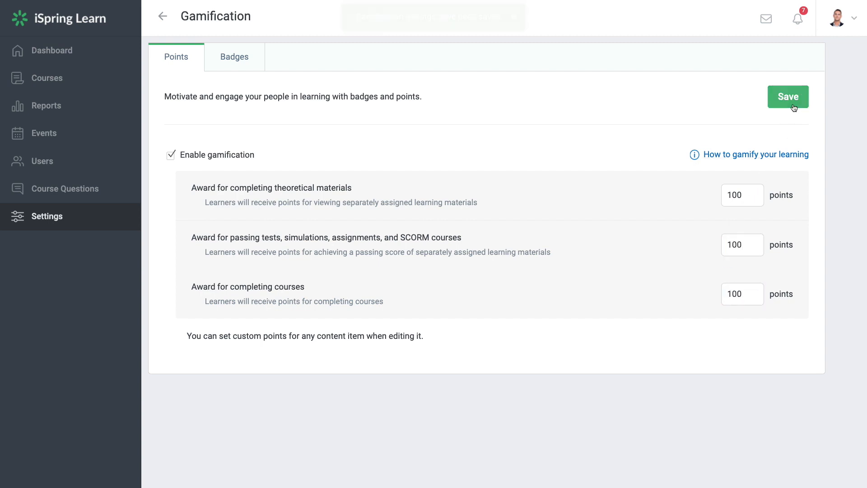
click(788, 97)
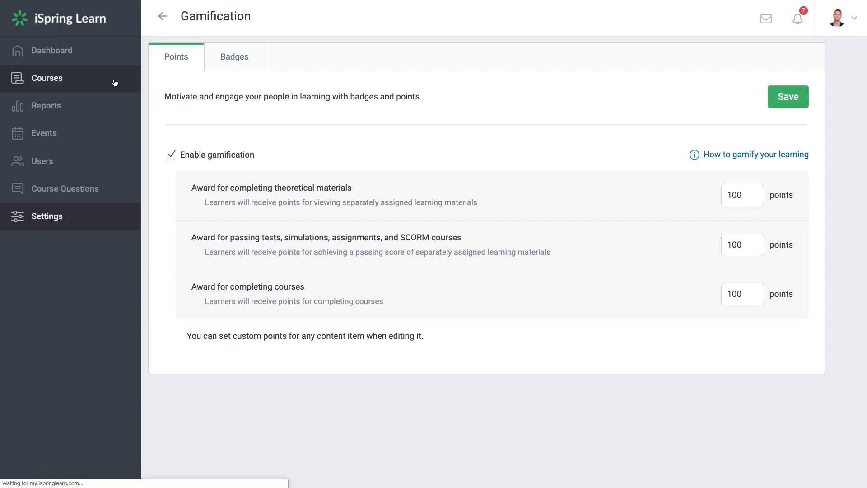
Set the Getting Started course's completion reward to 100 points, save, and return to the course list.
click(46, 77)
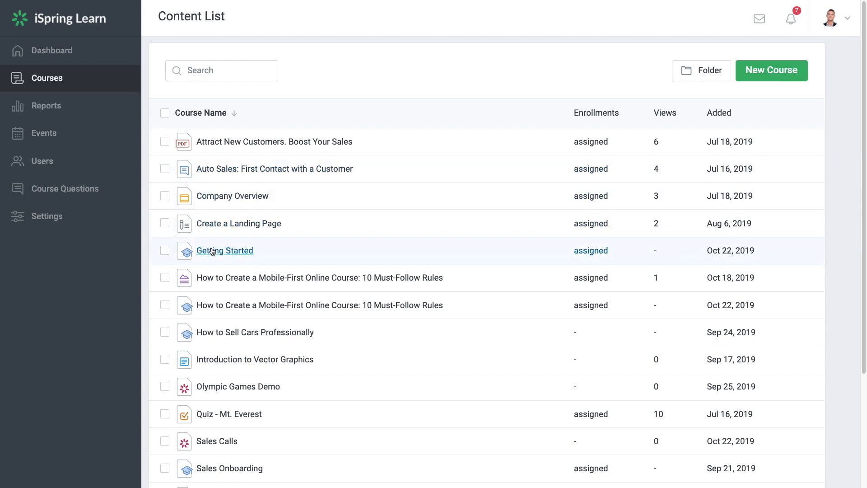
click(224, 250)
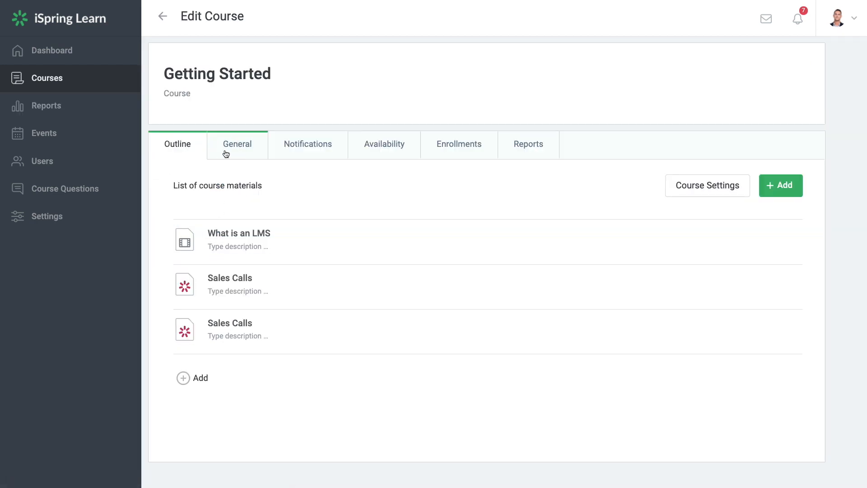
click(236, 143)
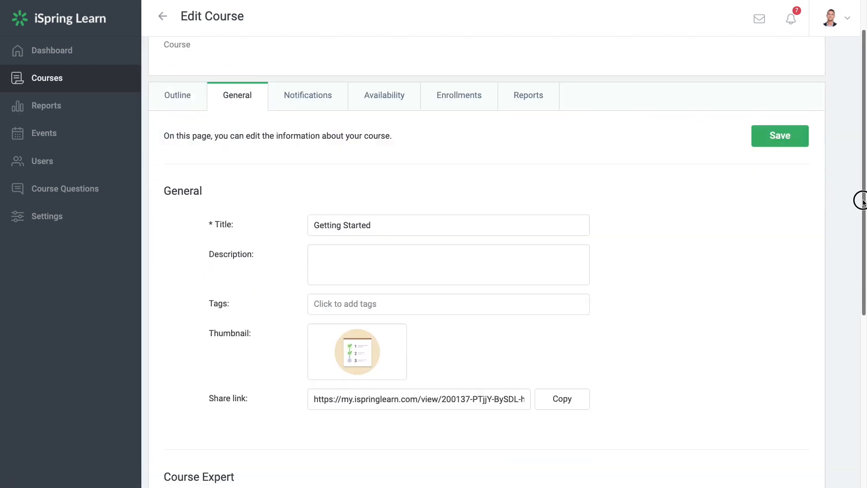
scroll(down, 3)
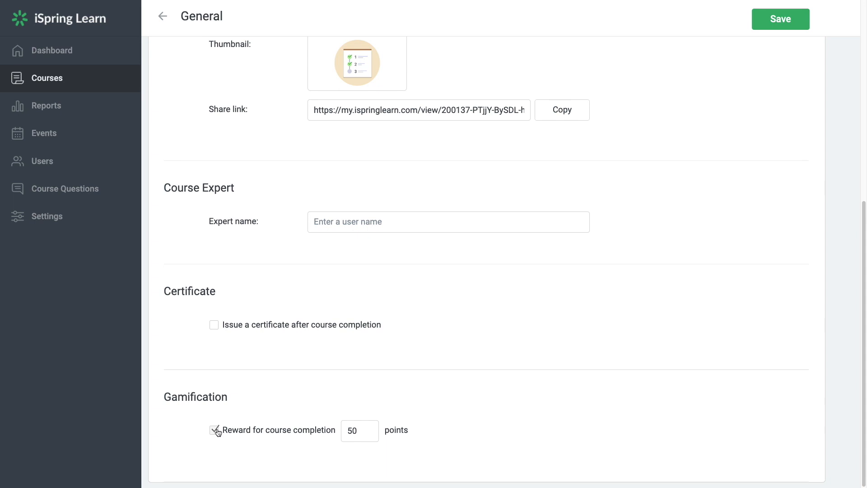
click(214, 431)
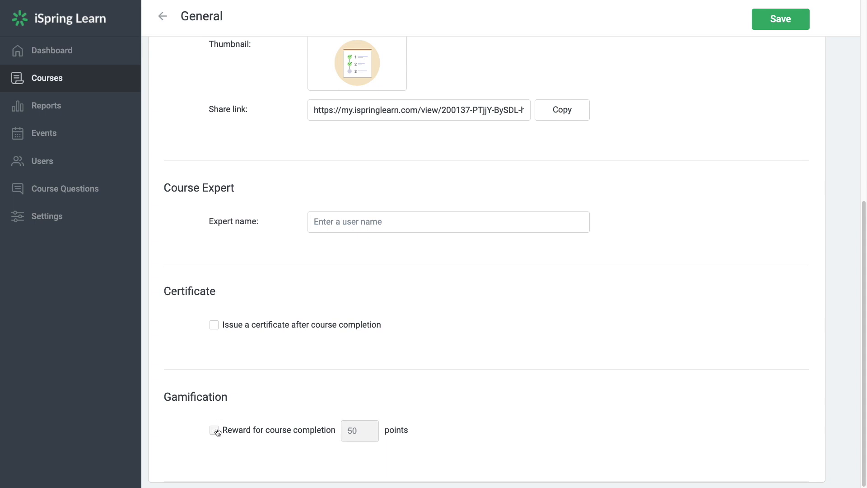
click(215, 430)
text(100)
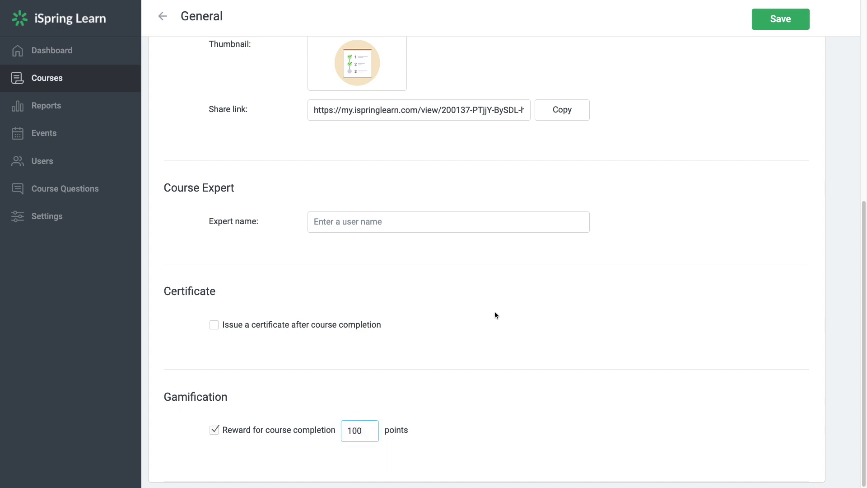
click(780, 19)
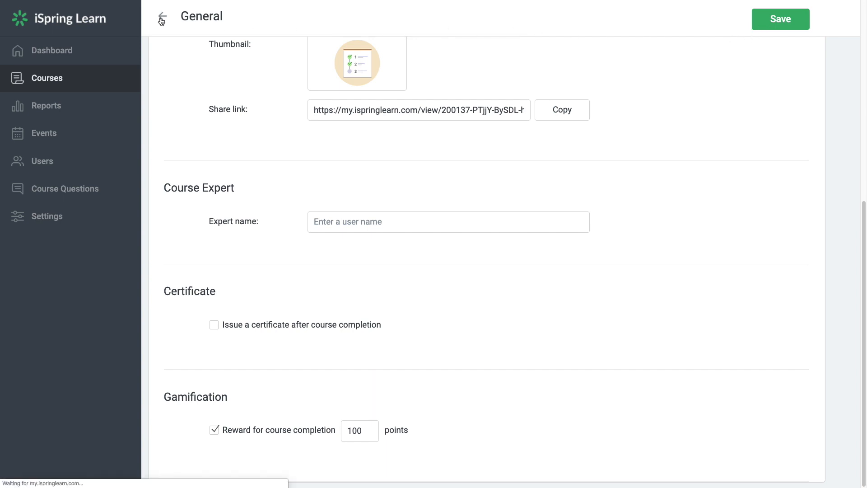
click(161, 16)
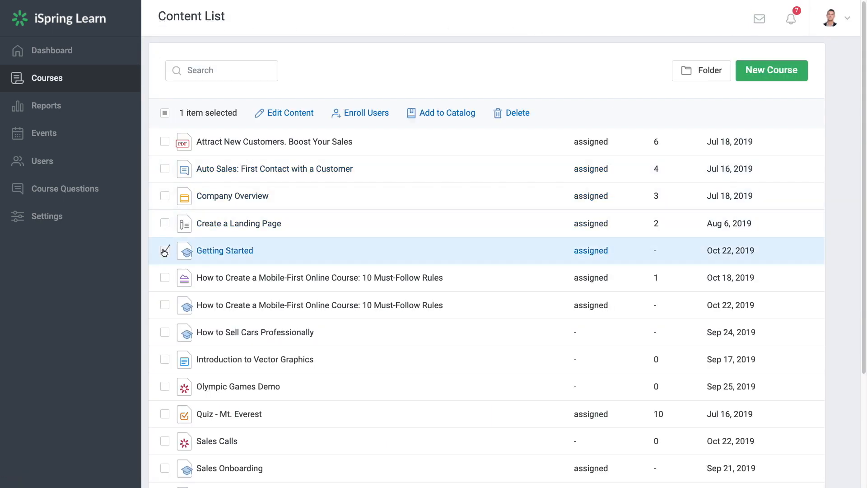
click(360, 112)
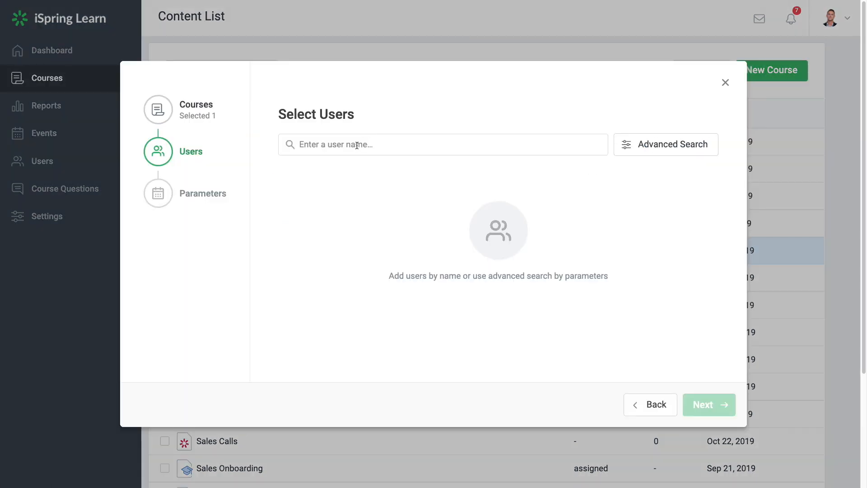
text(Nick)
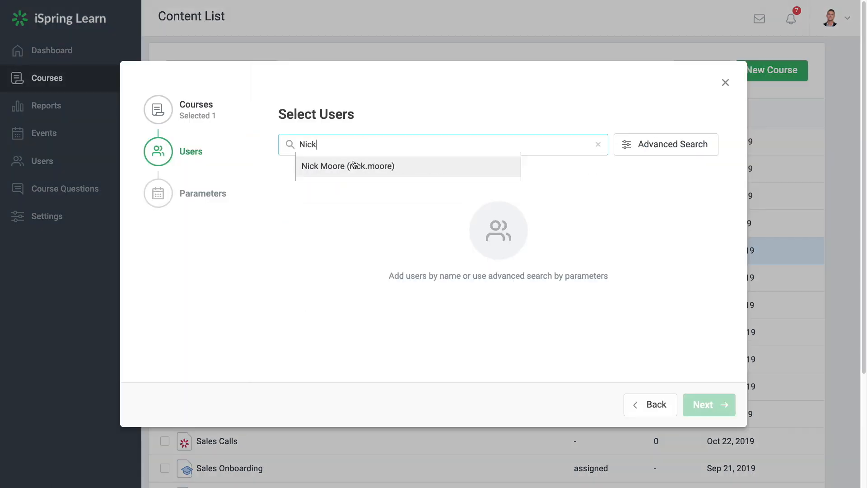
click(349, 166)
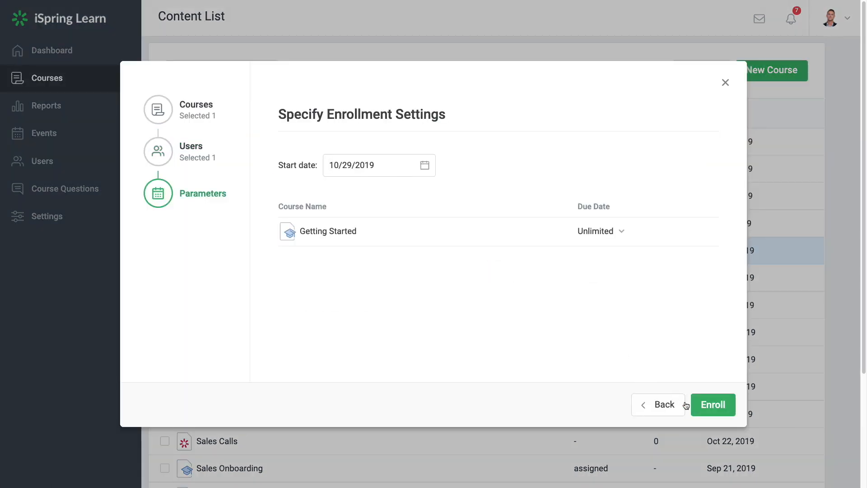
click(712, 405)
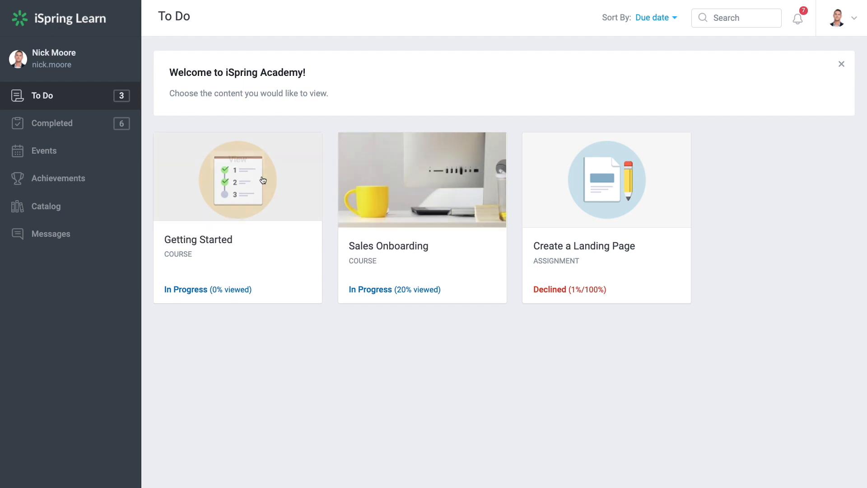
Complete Getting Started as Nick, review his 100 points and Fast Learner badge, then go to the Administrator Portal.
click(237, 177)
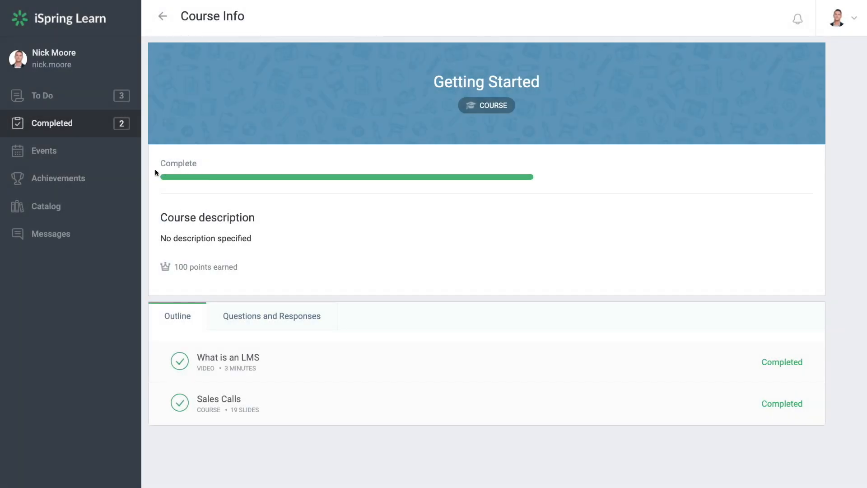
click(59, 178)
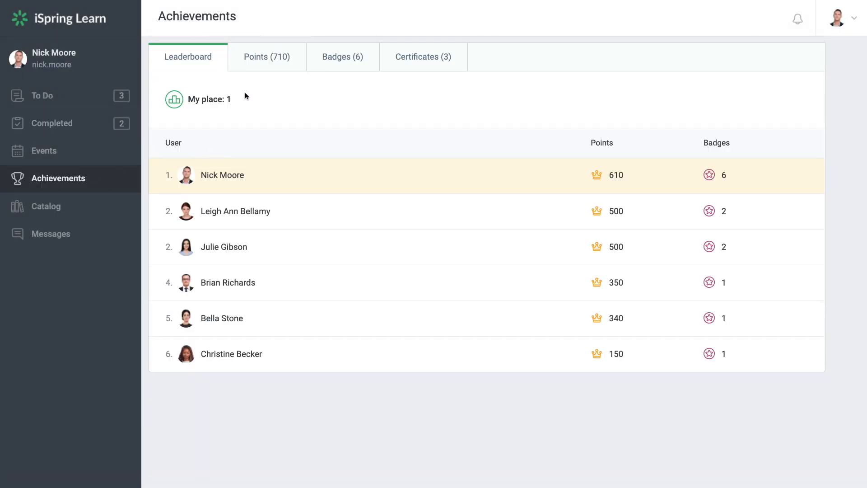
click(267, 56)
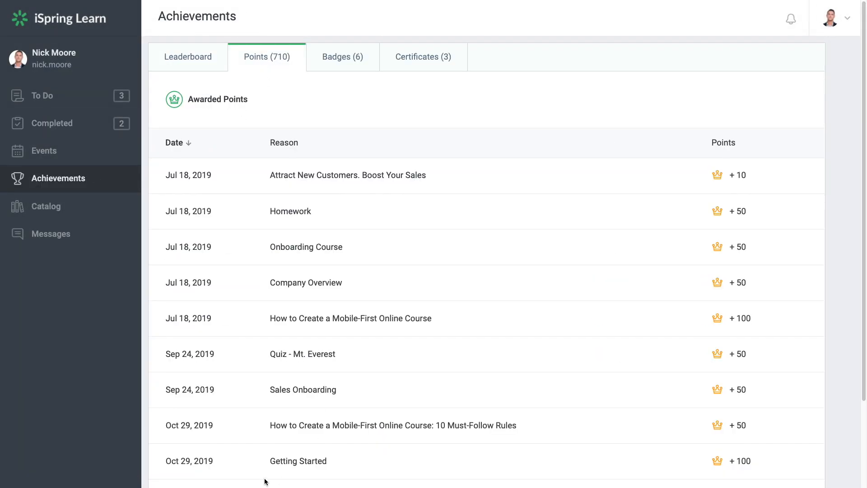
mouse_move(459, 332)
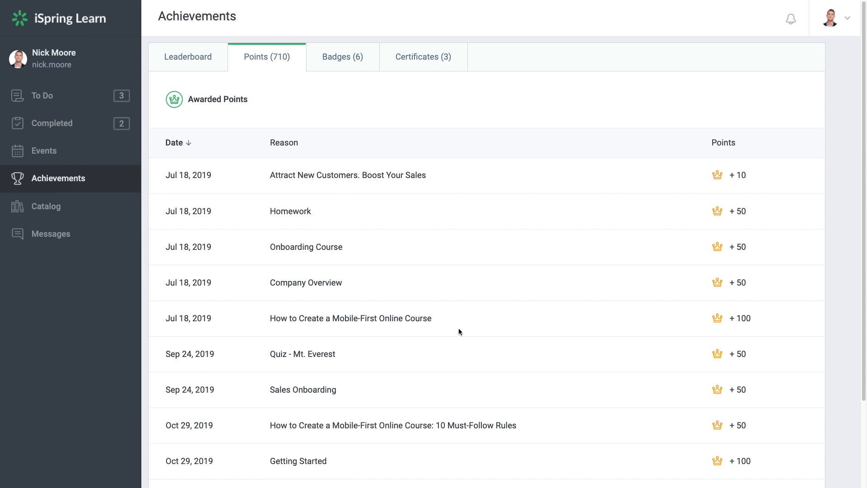
click(342, 57)
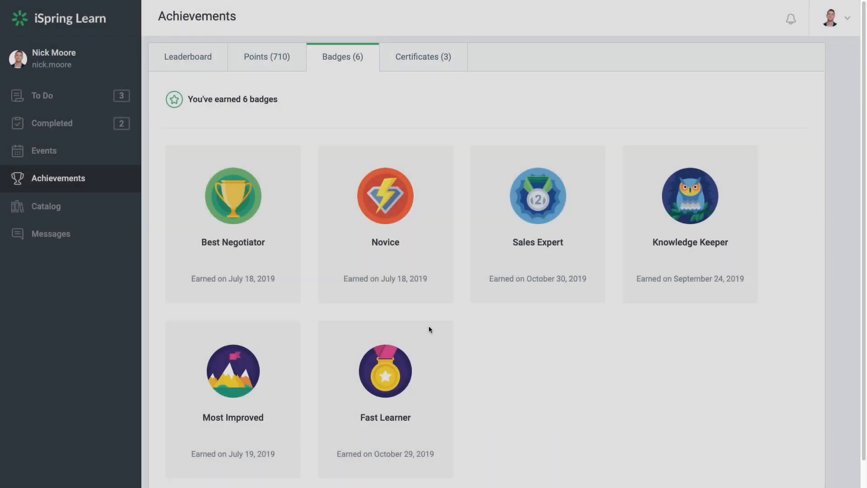
click(832, 18)
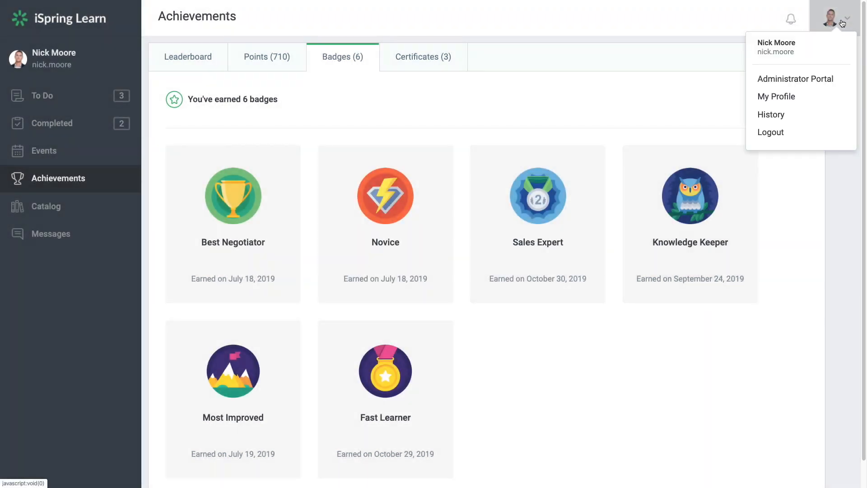
click(795, 78)
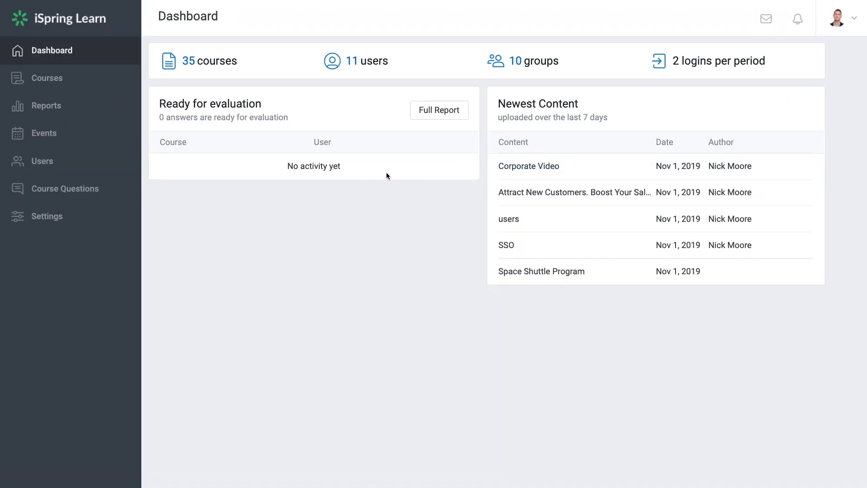
click(46, 105)
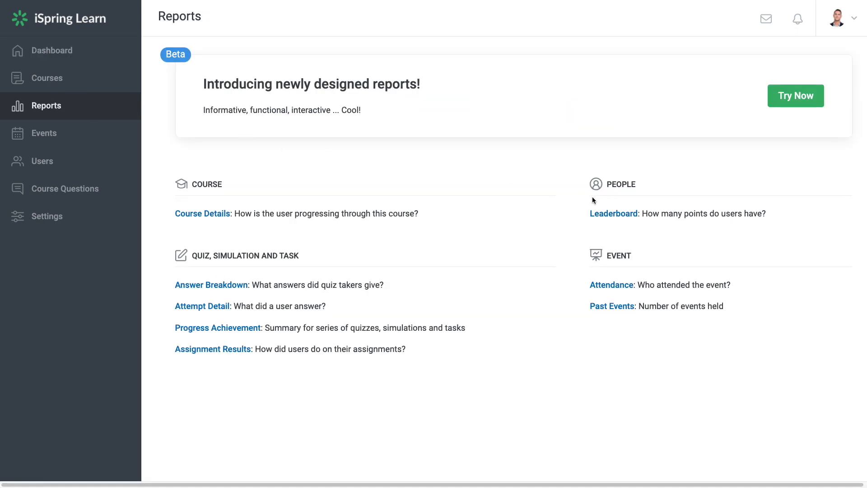
click(613, 214)
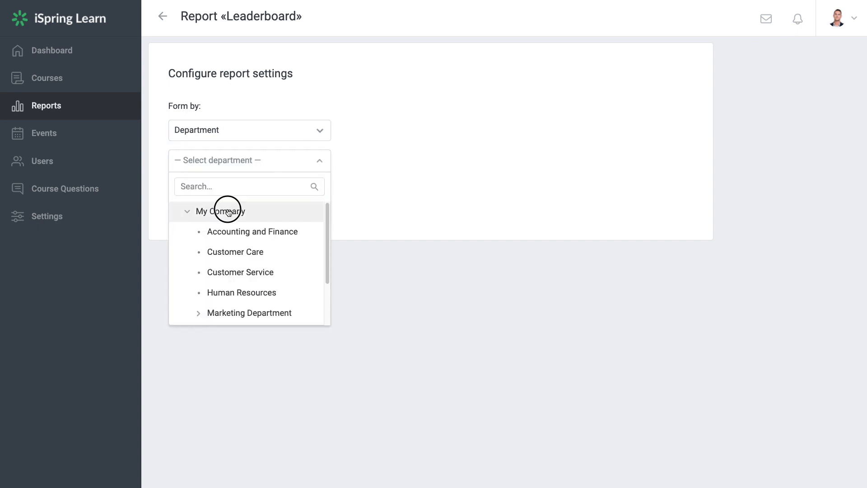
click(219, 212)
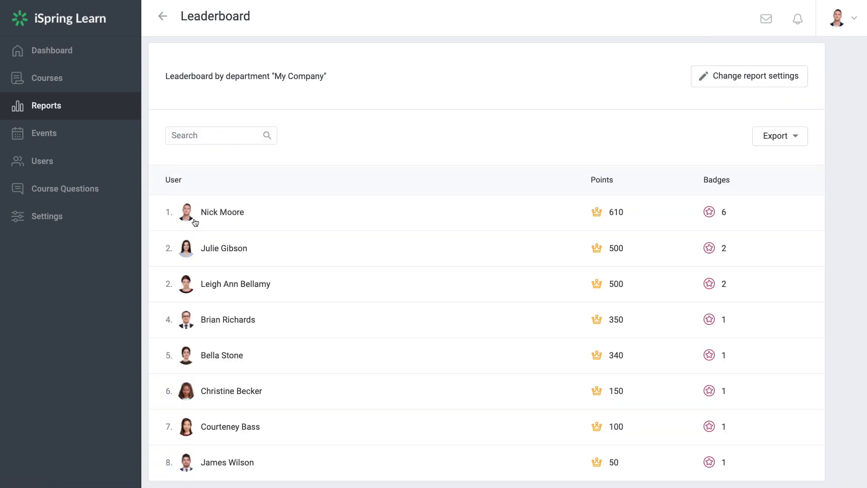
click(42, 161)
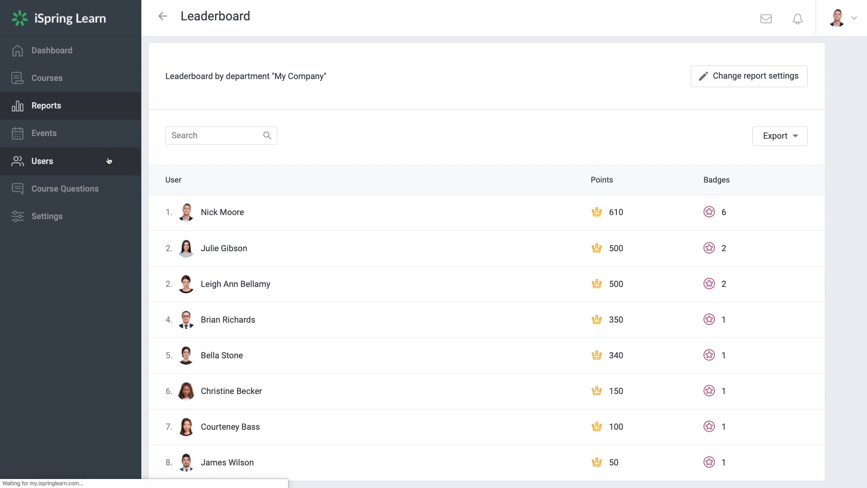
click(42, 161)
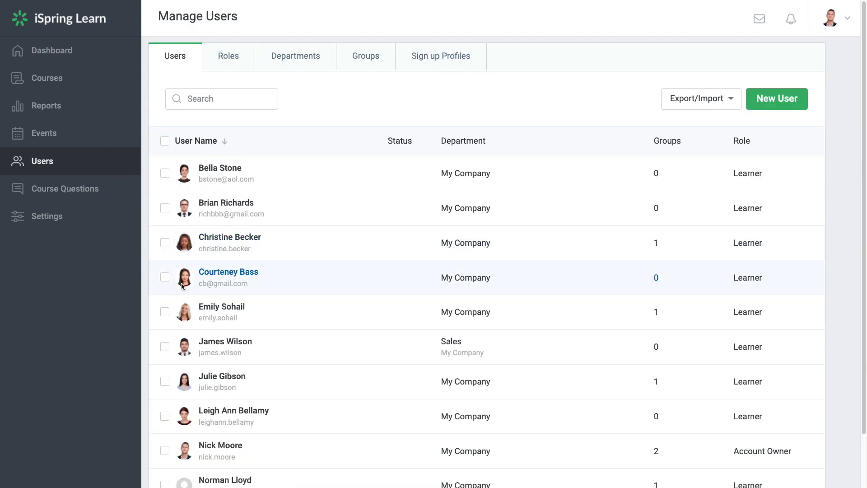
click(220, 445)
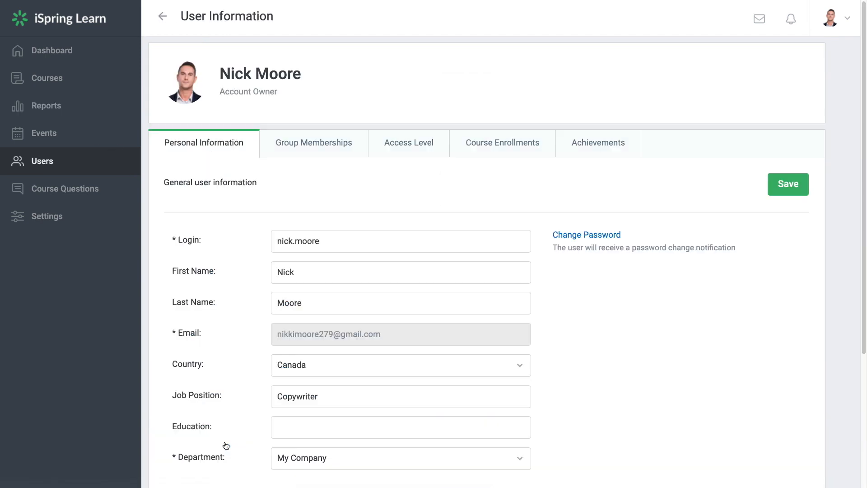
click(598, 143)
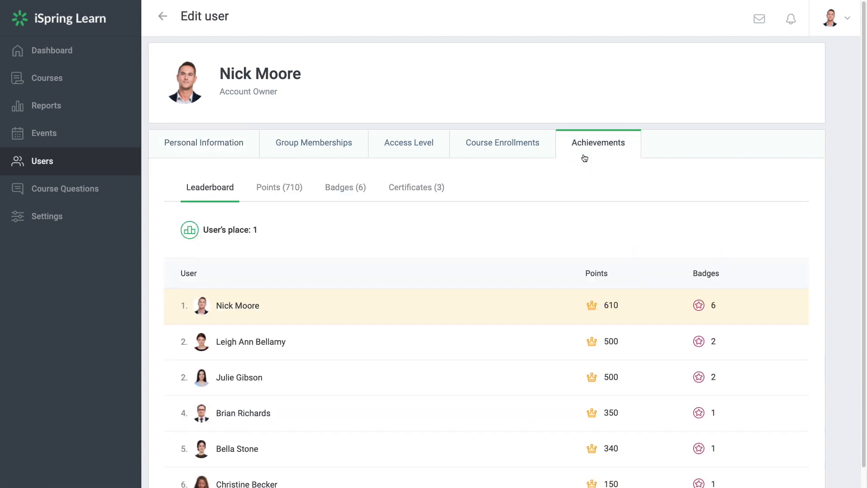
mouse_move(479, 194)
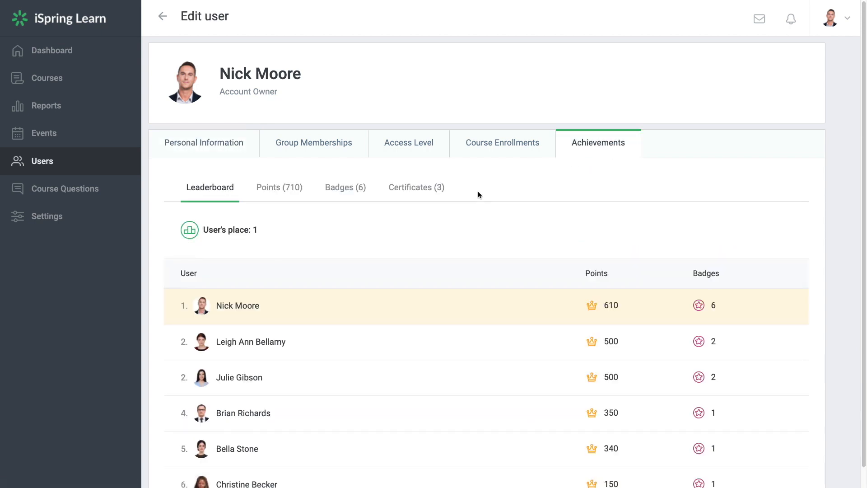
click(278, 187)
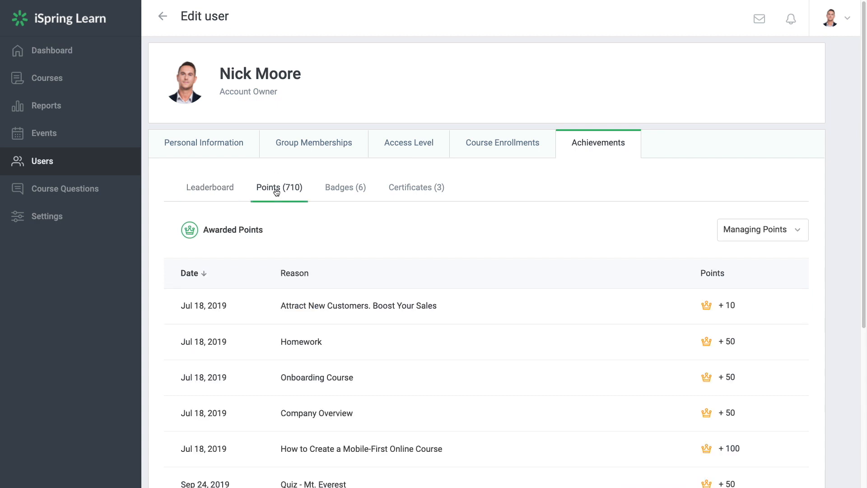
click(762, 230)
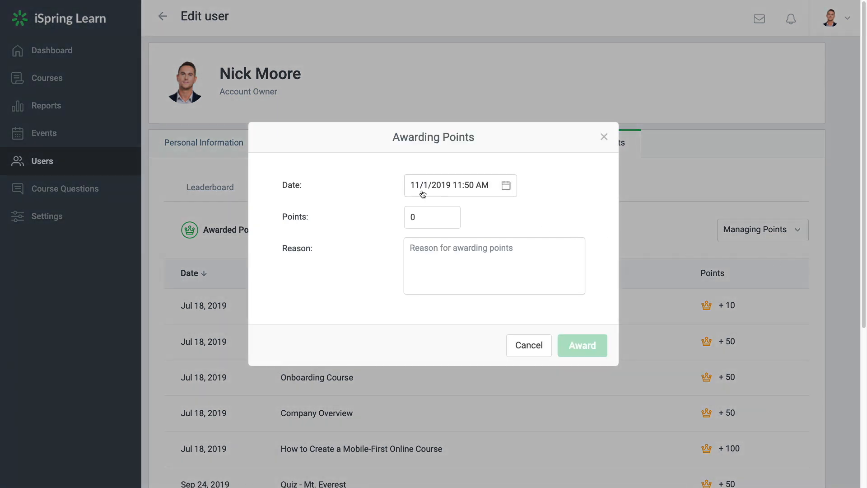
text(100)
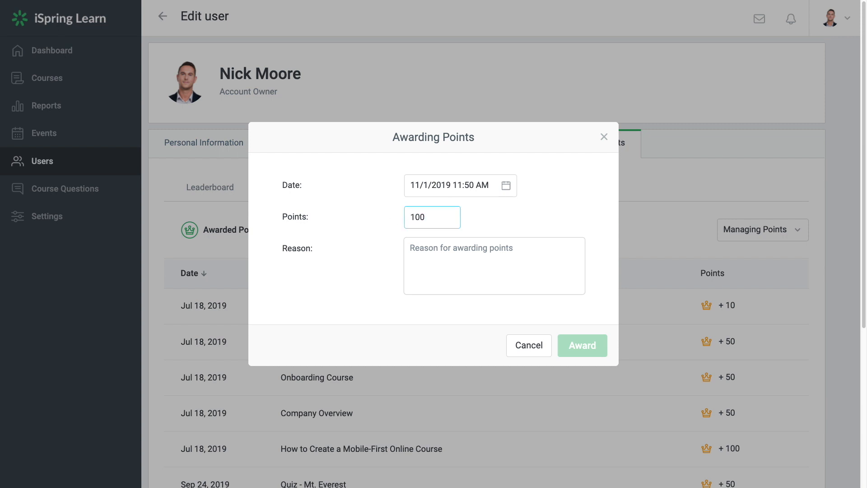
click(493, 266)
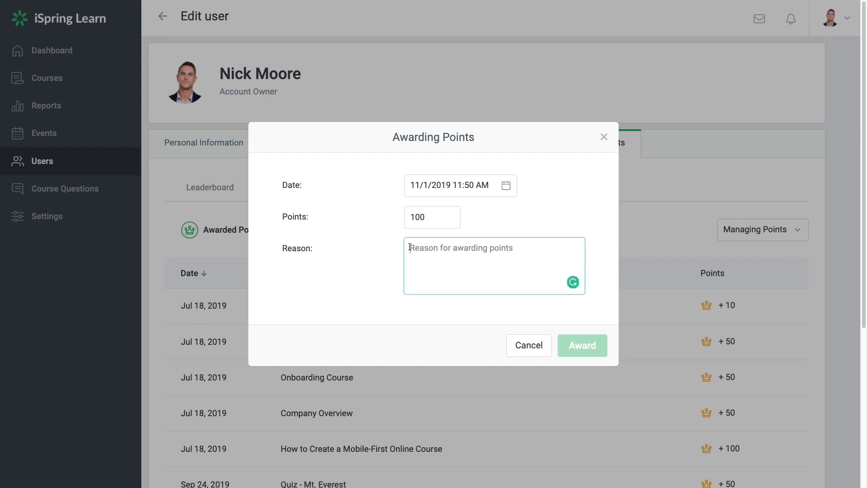
click(582, 345)
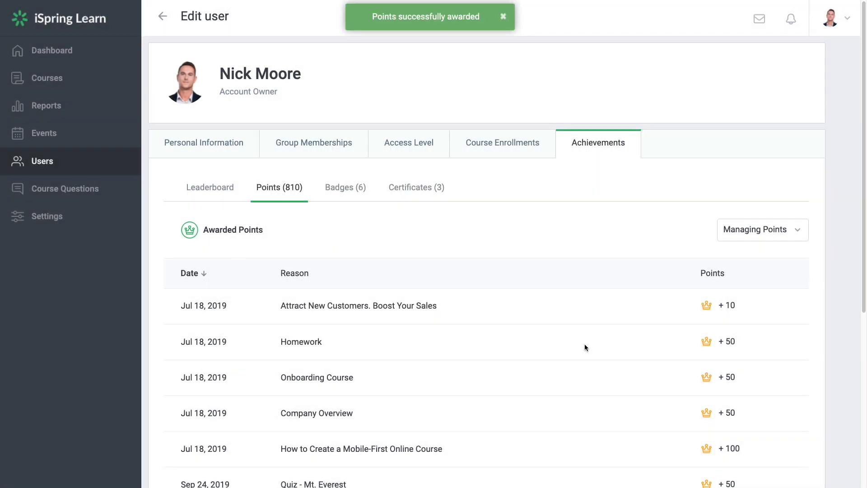
Open the Remove points form under Managing Points, then cancel without removing points.
click(762, 229)
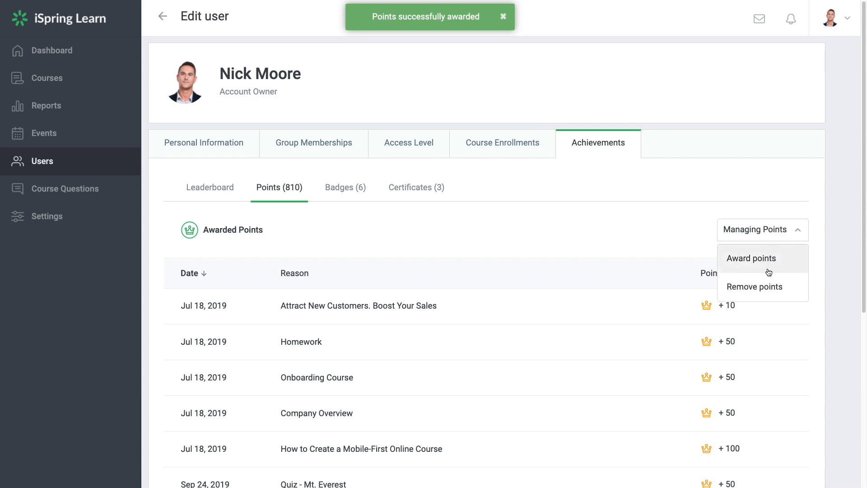
click(754, 286)
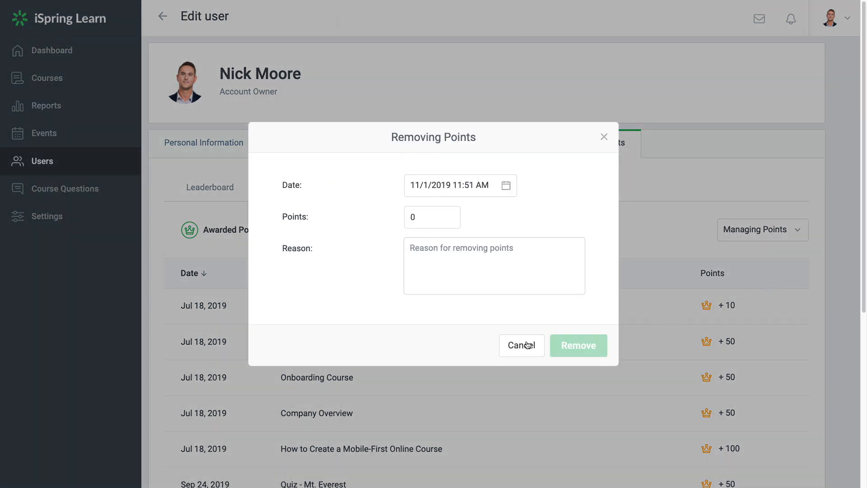
click(520, 345)
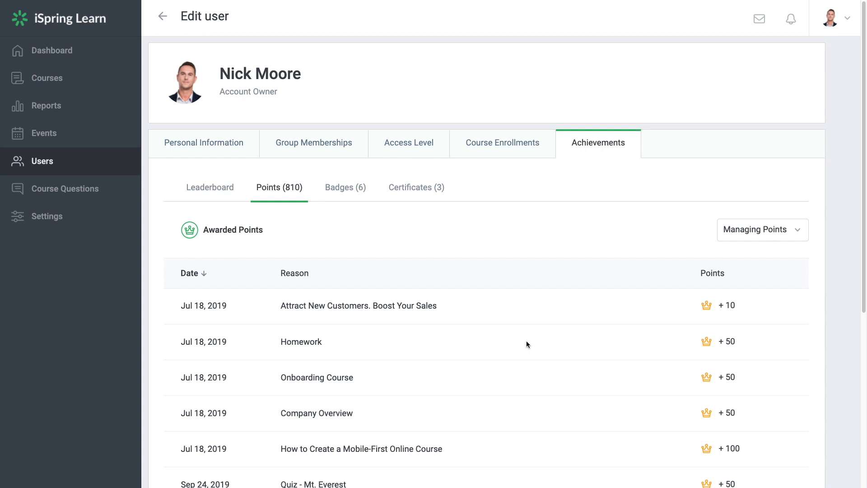